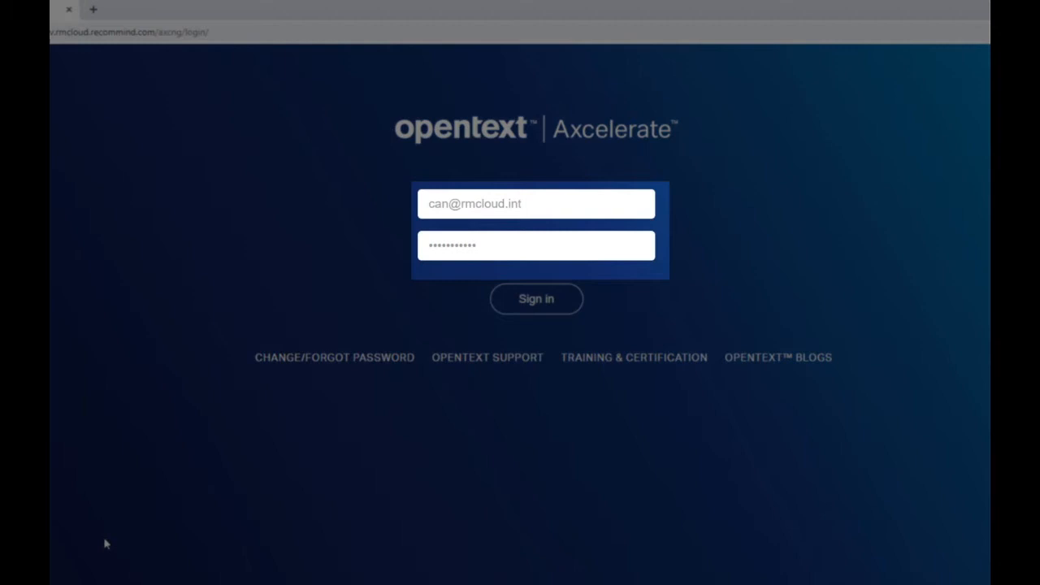
pyautogui.moveTo(123, 533)
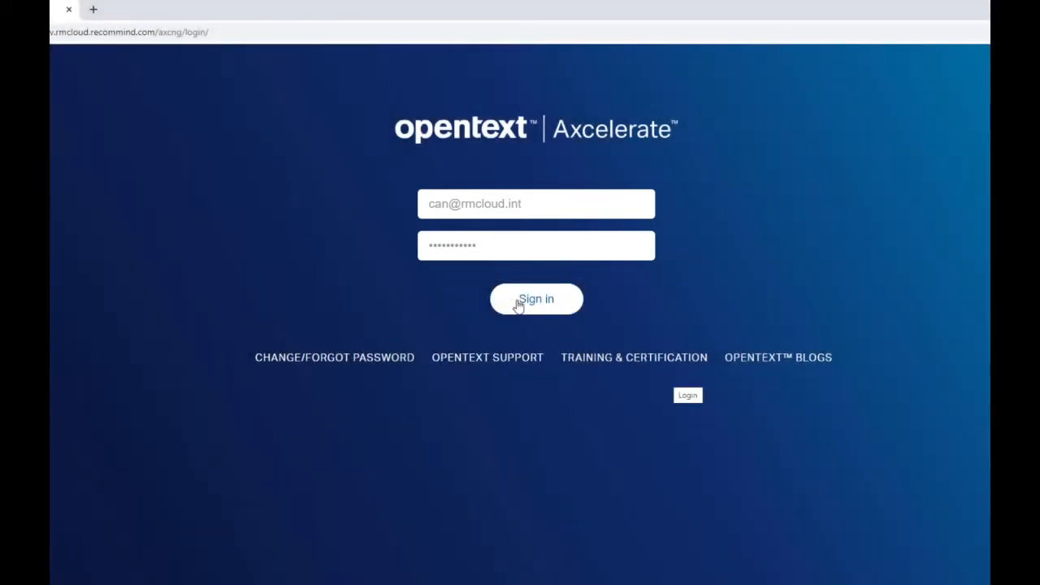
# Sign in to Axcelerate with the entered credentials to reach the matters list.
pyautogui.click(536, 299)
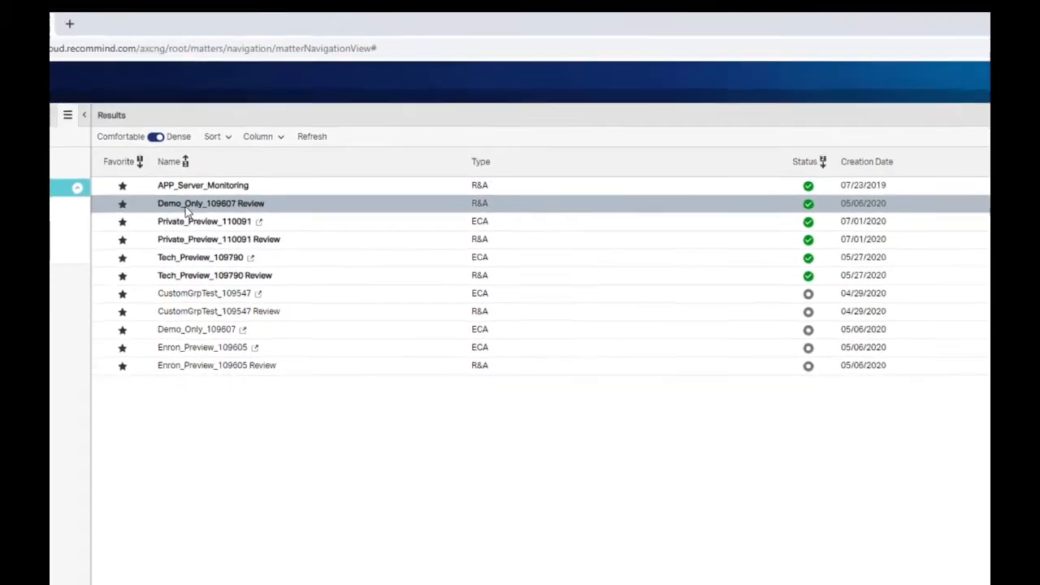
# Open the Demo_Only_109607 Review matter from the matters list.
pyautogui.doubleClick(211, 203)
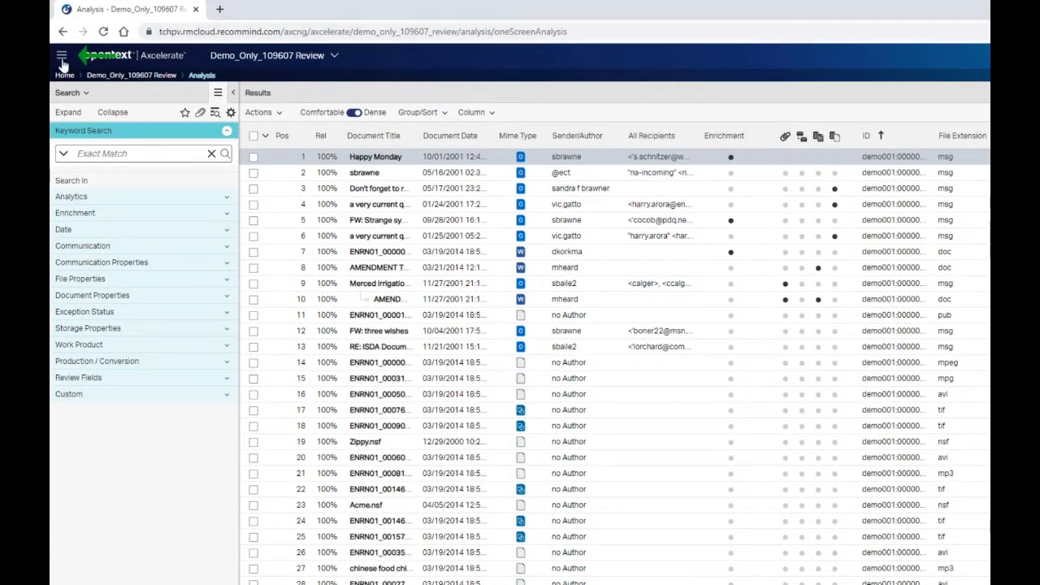
pyautogui.click(62, 55)
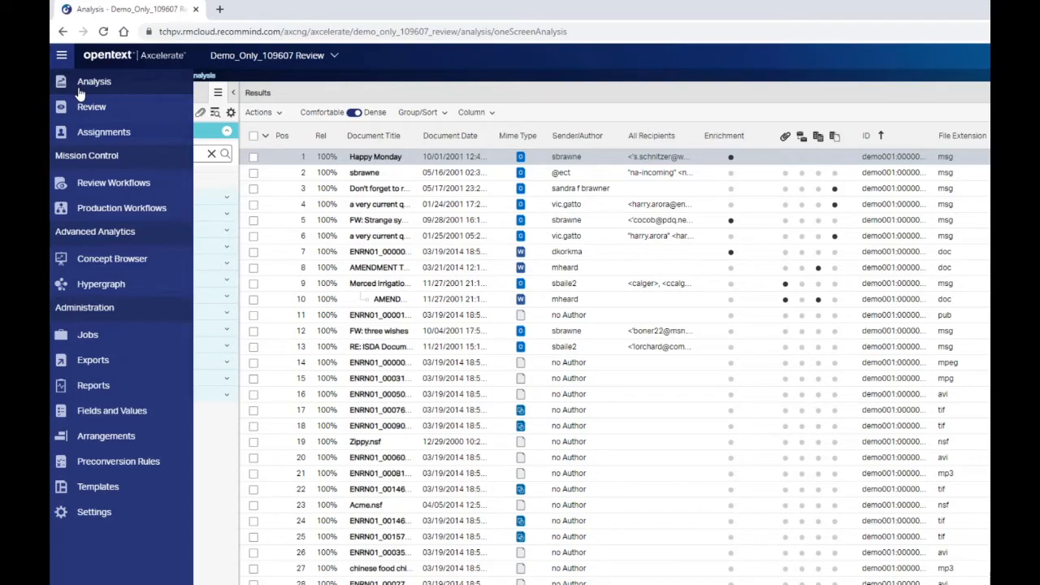
pyautogui.click(62, 55)
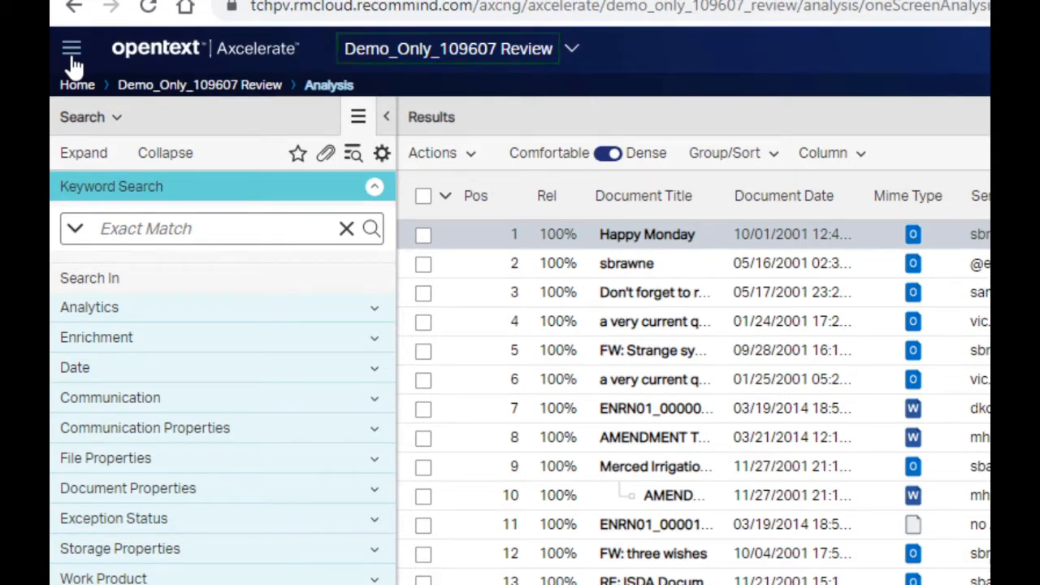
pyautogui.click(449, 49)
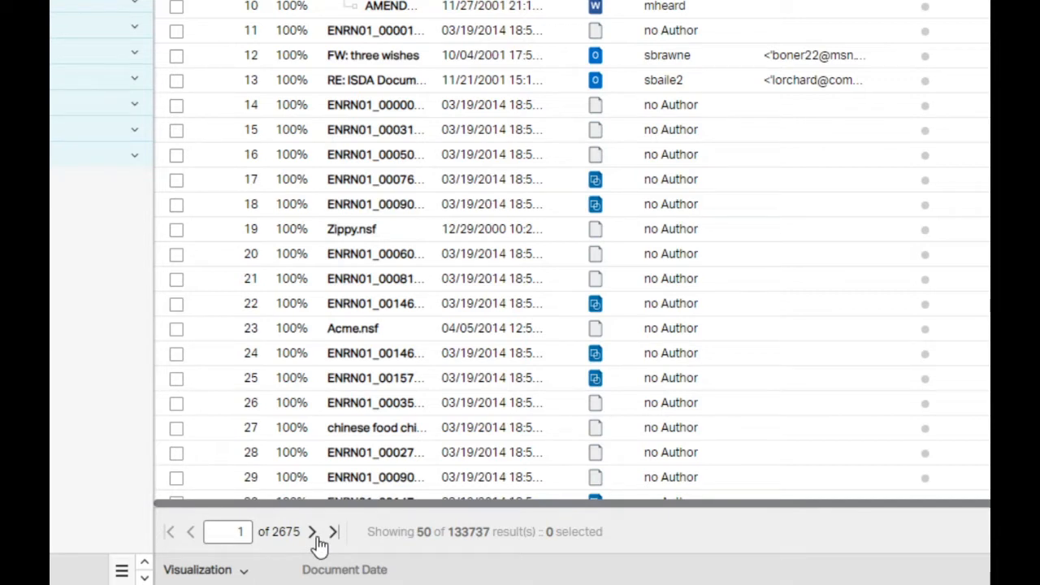
pyautogui.click(312, 531)
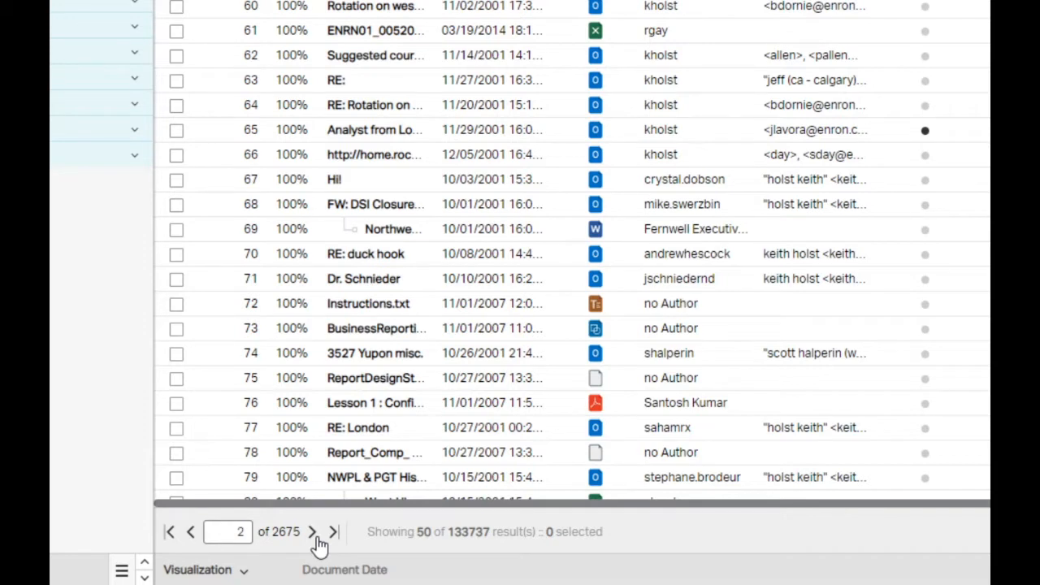
pyautogui.click(227, 532)
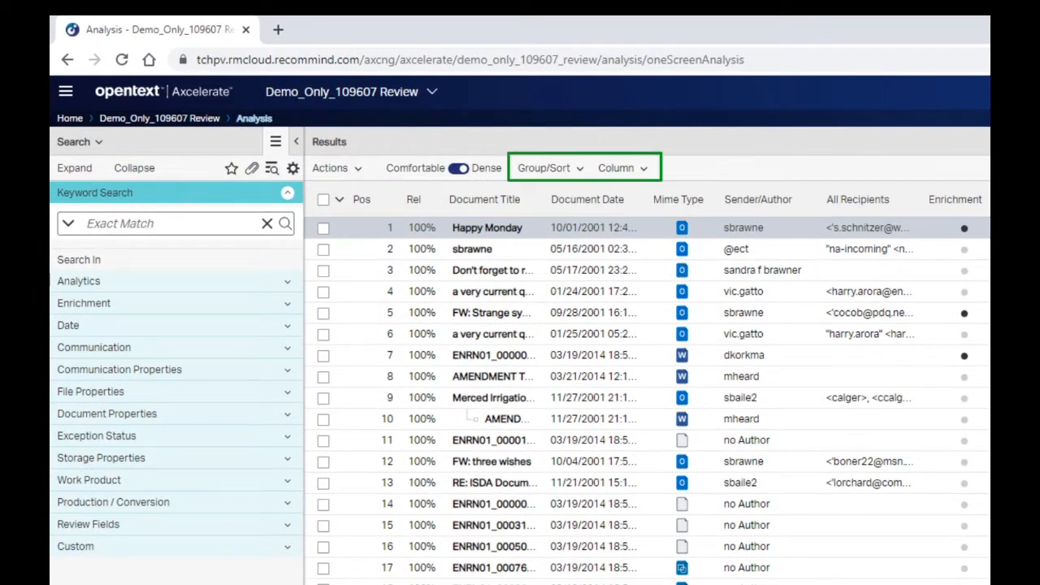
# Sort results by Custodian first and Document Date second, keeping Group by family checked.
pyautogui.click(542, 168)
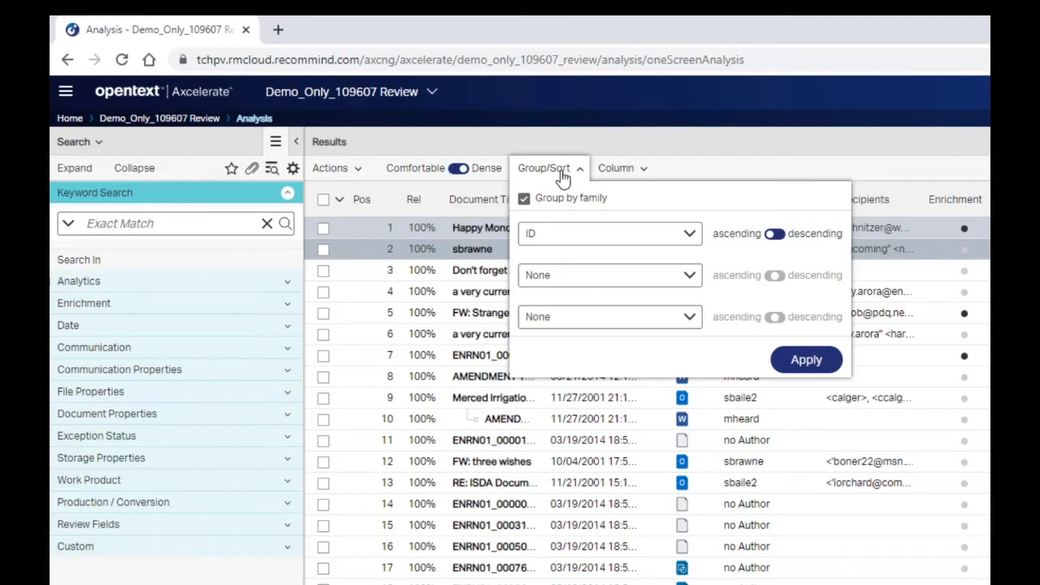
pyautogui.click(610, 234)
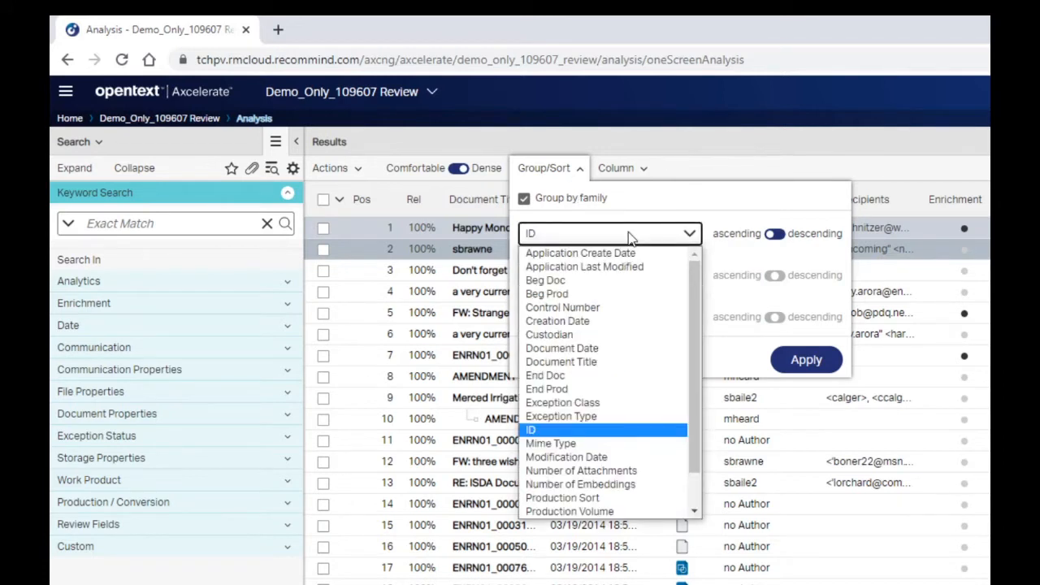
pyautogui.click(550, 335)
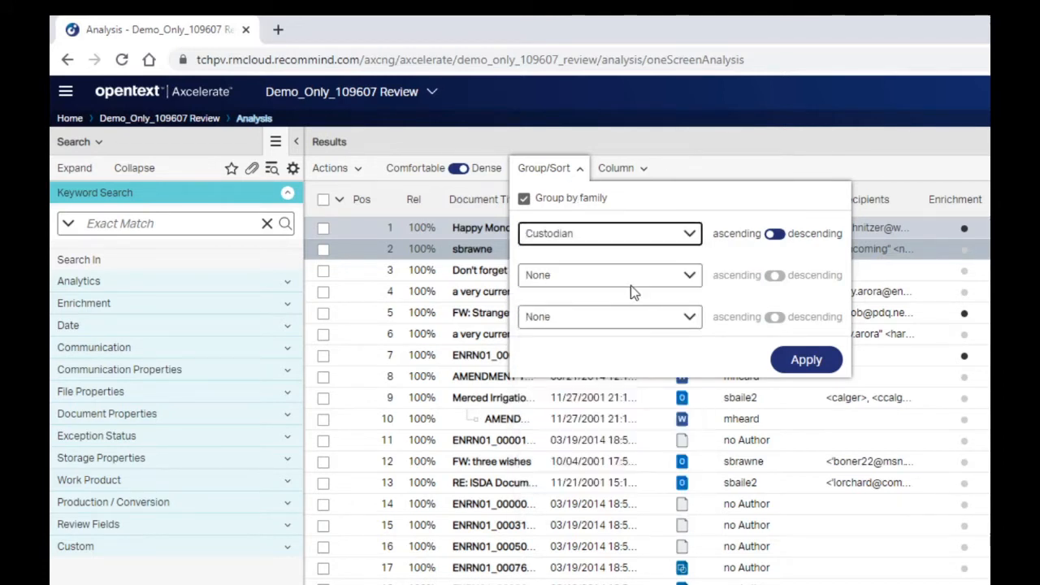
pyautogui.click(609, 275)
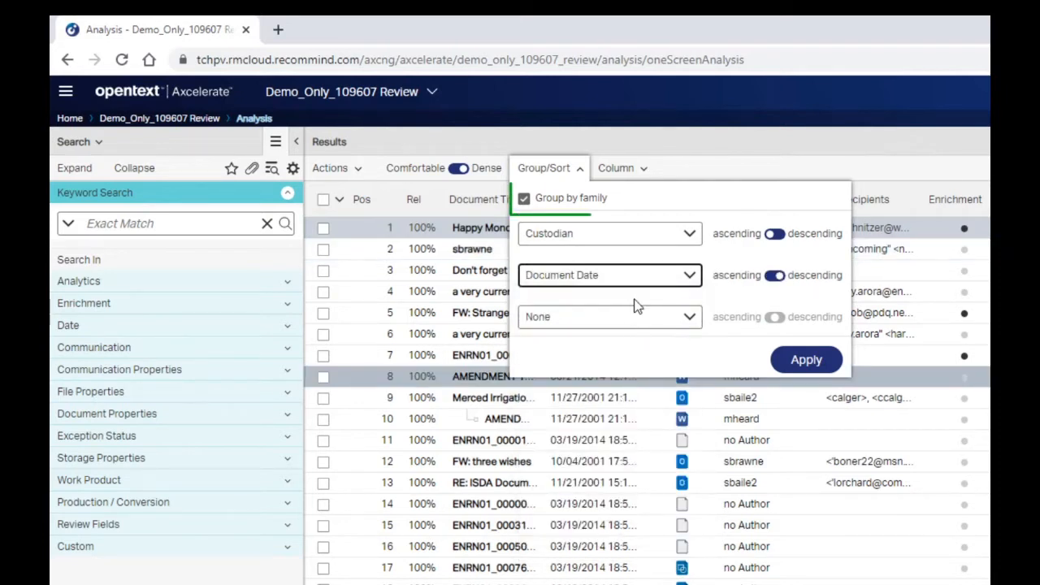
pyautogui.click(524, 198)
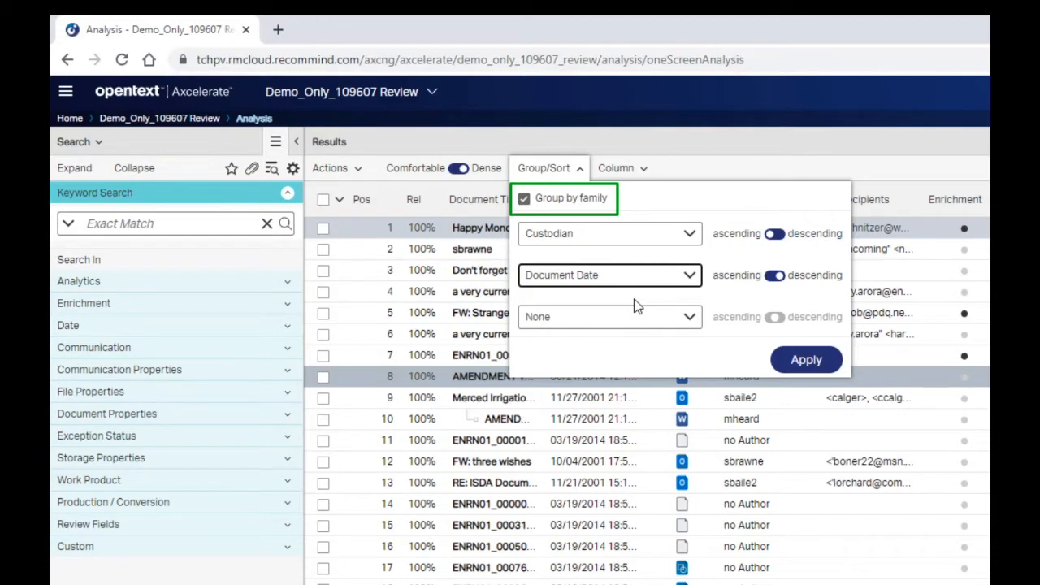
pyautogui.click(621, 167)
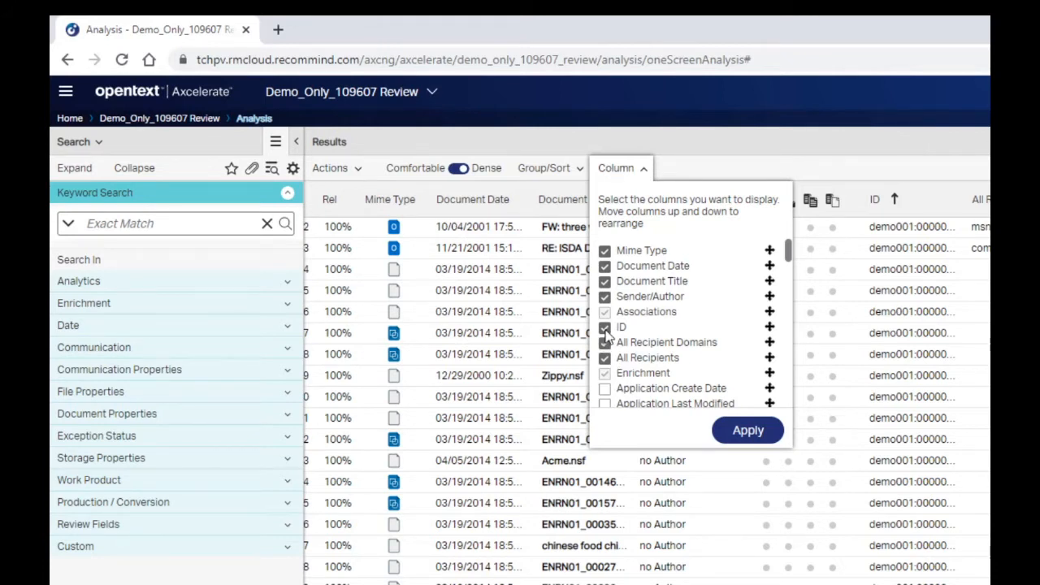
# Open the column chooser to put Document Title first and include Responsiveness.
pyautogui.click(605, 342)
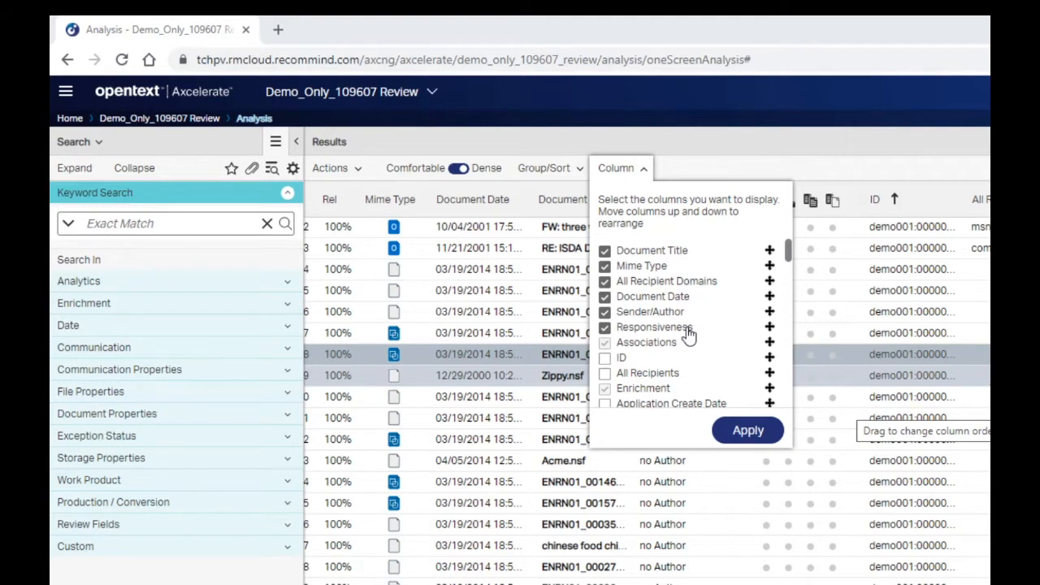
pyautogui.moveTo(693, 334)
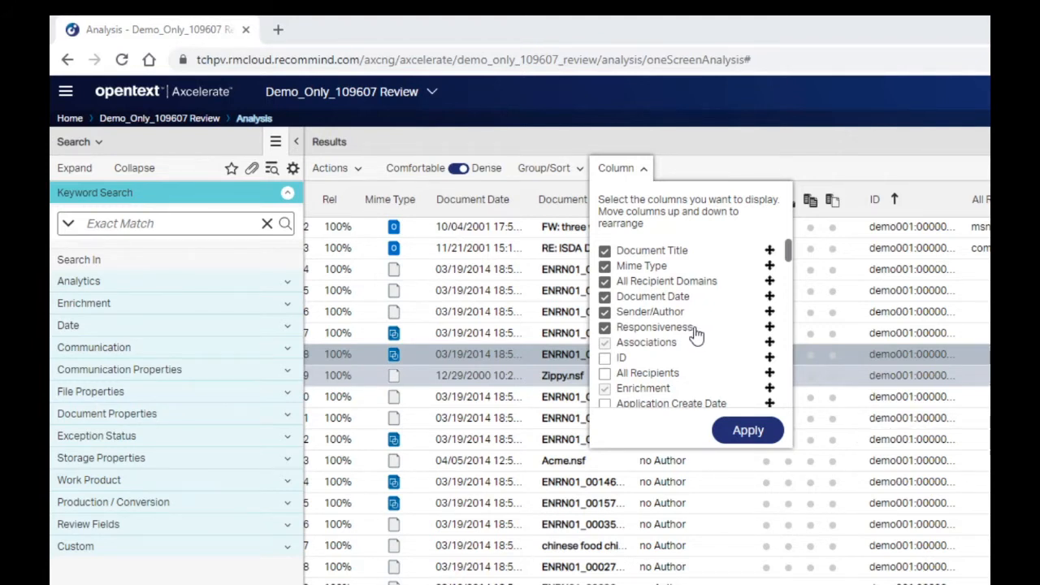
pyautogui.moveTo(701, 337)
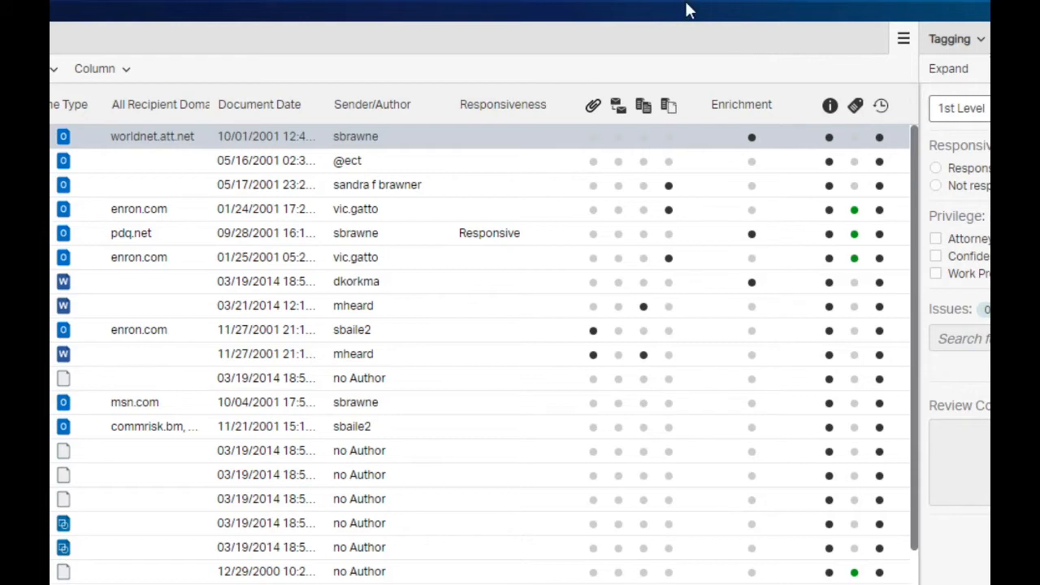
pyautogui.moveTo(689, 36)
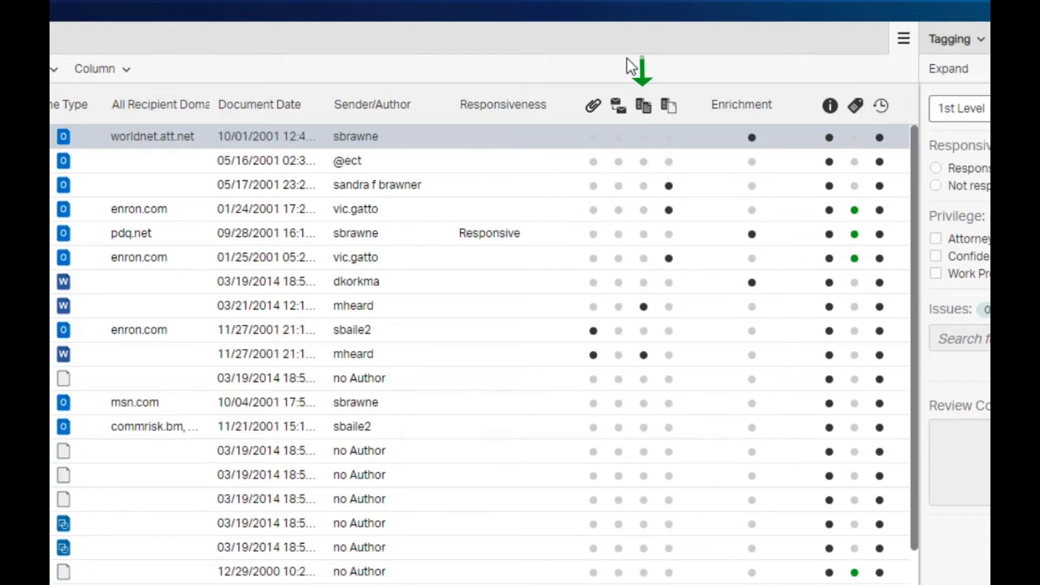
pyautogui.moveTo(667, 78)
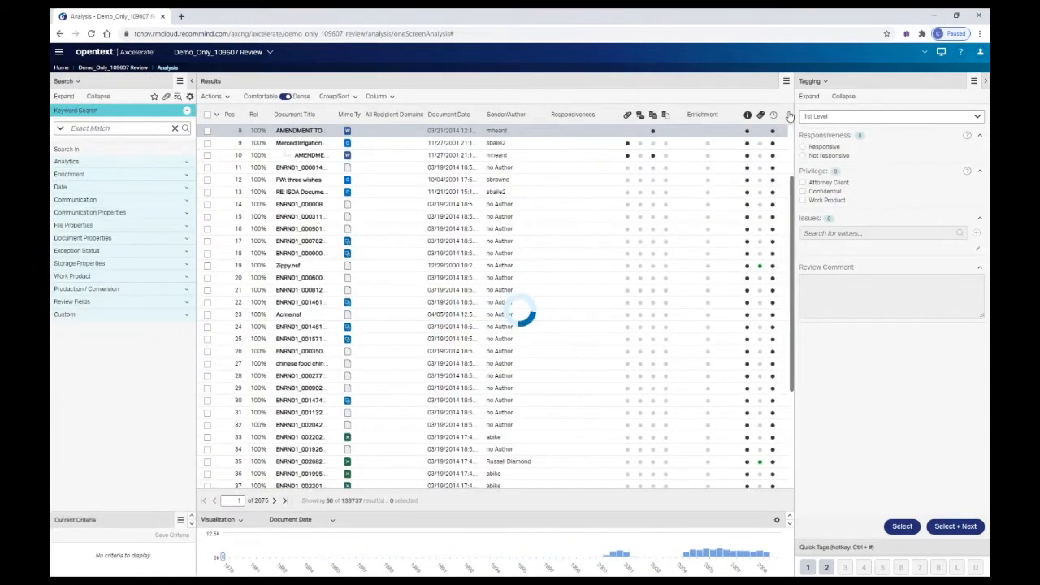
# Scroll the results and open the document history of the Happy Monday document.
pyautogui.scroll(-3)
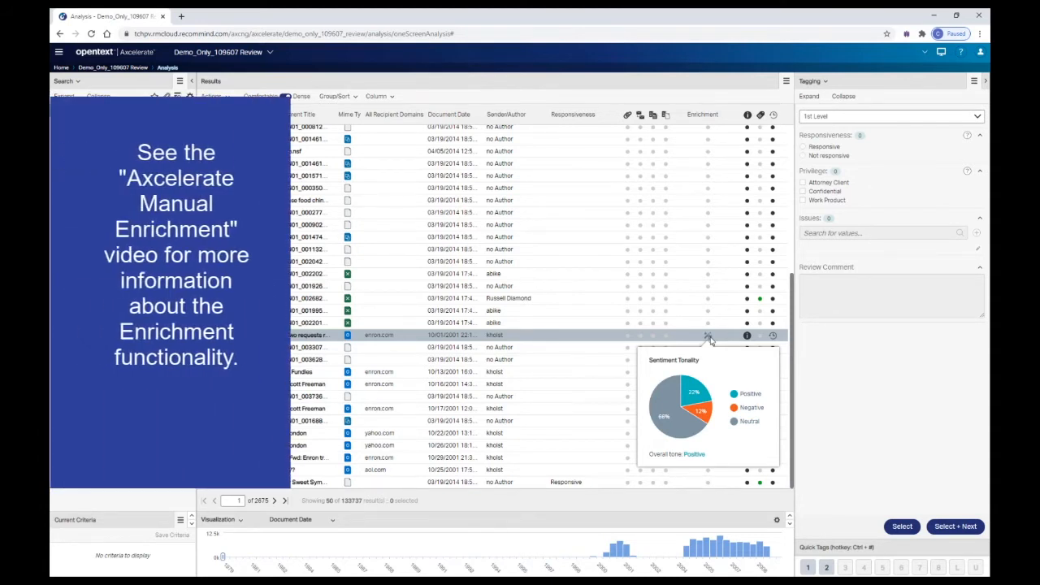
pyautogui.click(62, 81)
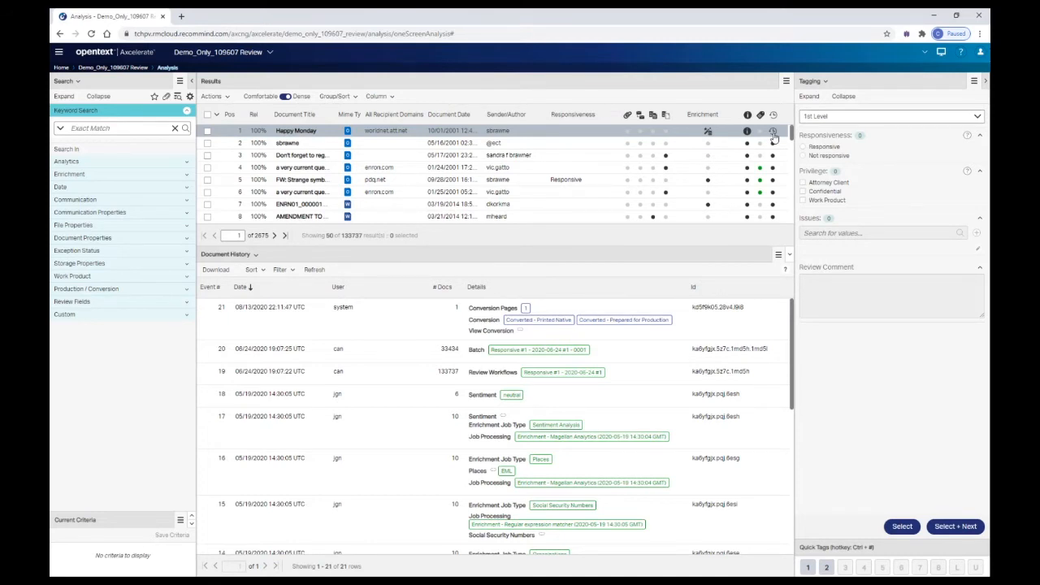
# Close the Document History pane so the document date chart returns below the results.
pyautogui.click(231, 254)
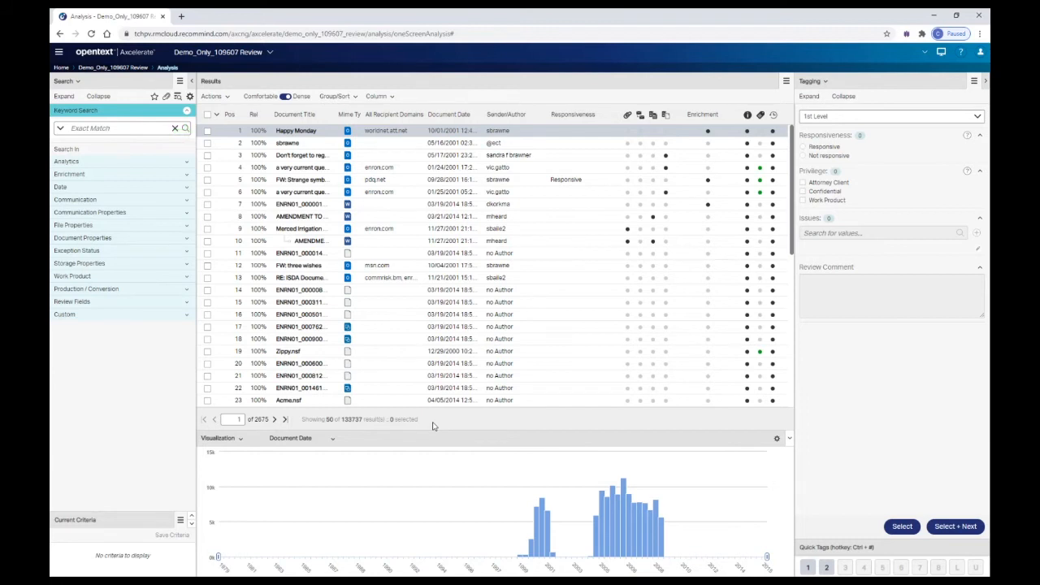
# Load the FW: Strange symbols email into the Viewer's Text tab beneath the results.
pyautogui.click(296, 114)
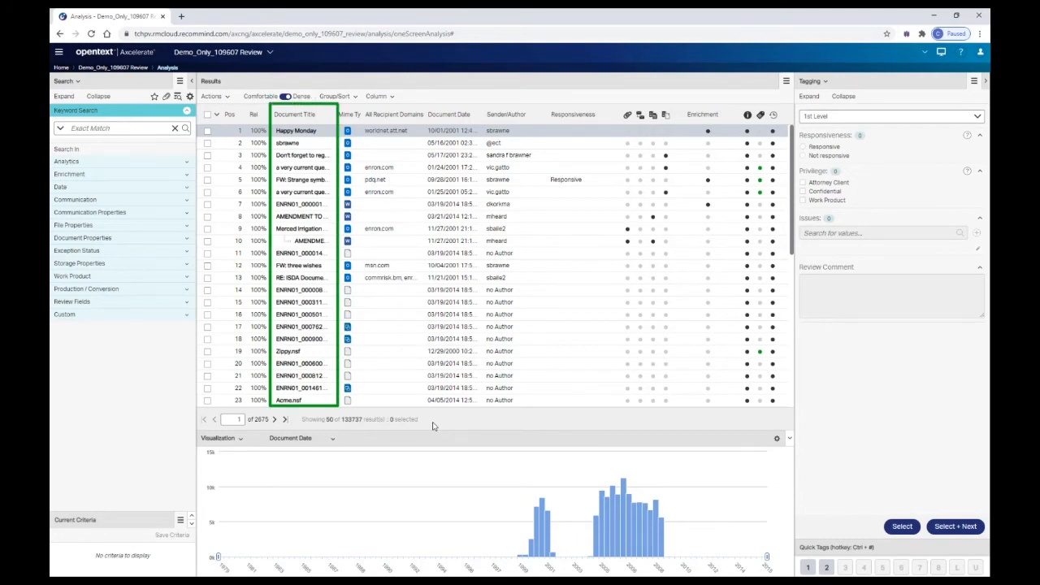
pyautogui.click(302, 179)
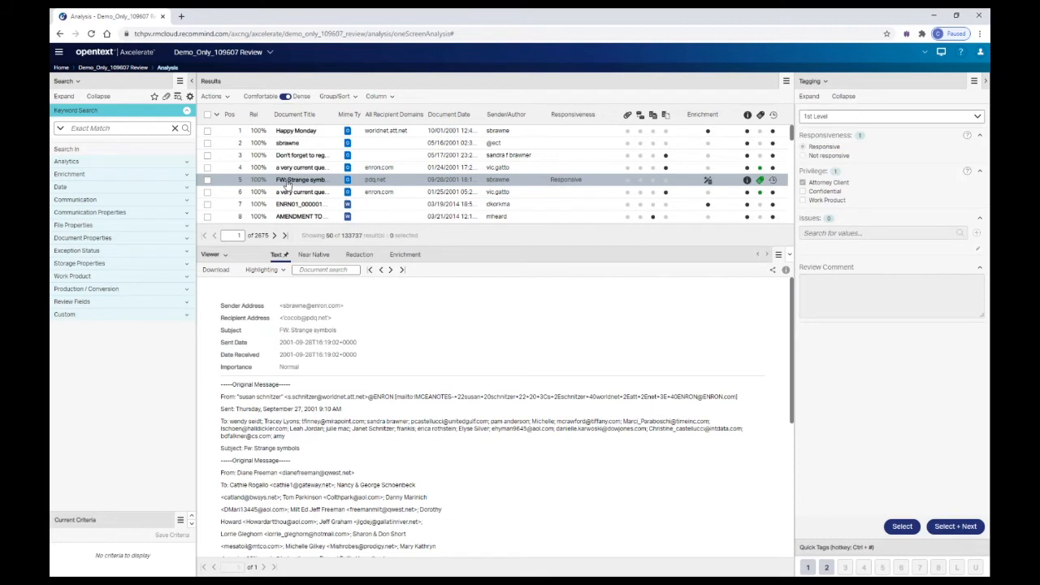
pyautogui.click(302, 167)
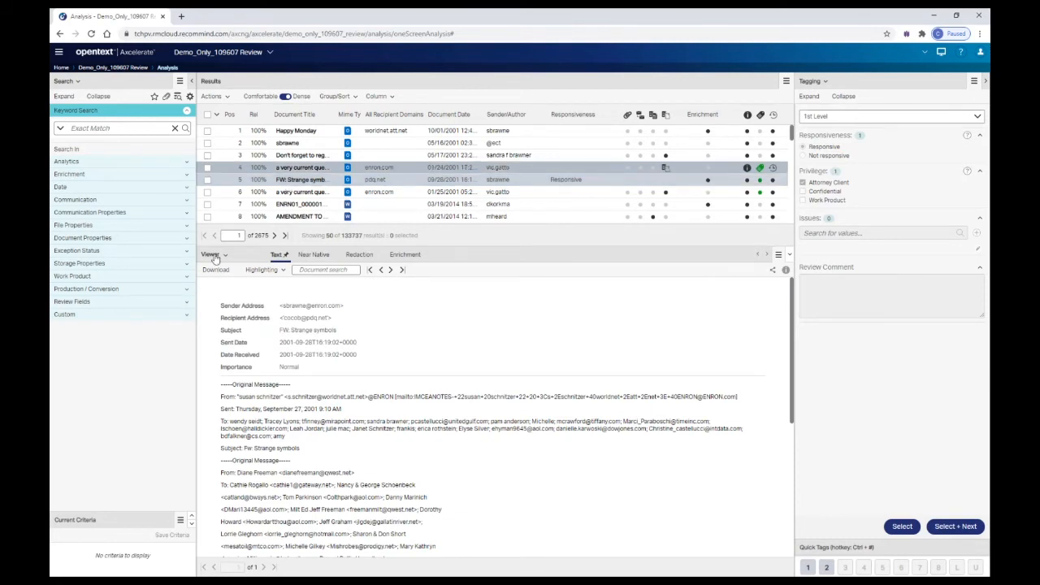
pyautogui.click(213, 253)
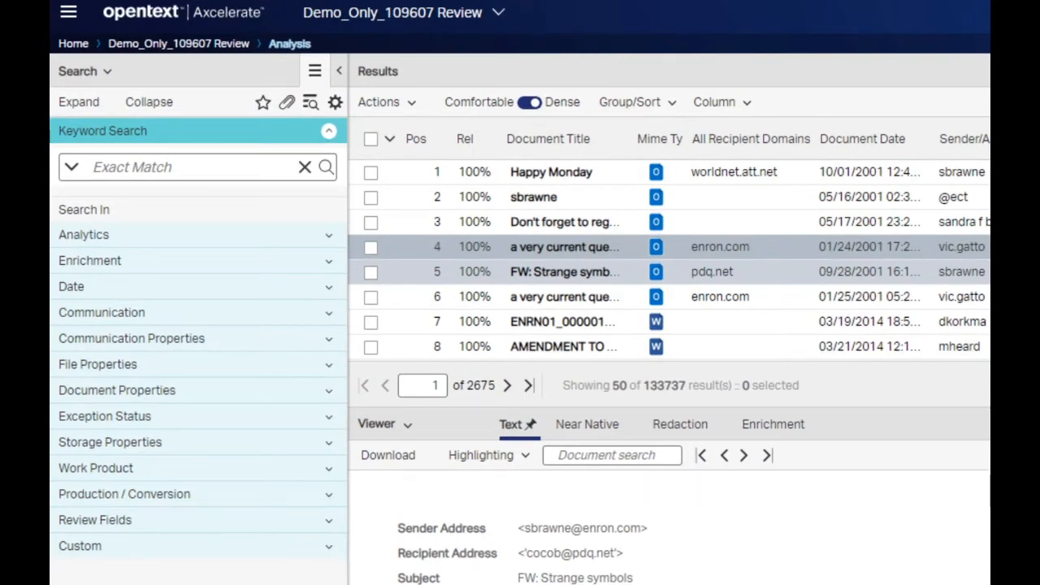
# Run a keyword search for 'money', narrowing results to 1,943 documents with the term highlighted.
pyautogui.write('money')
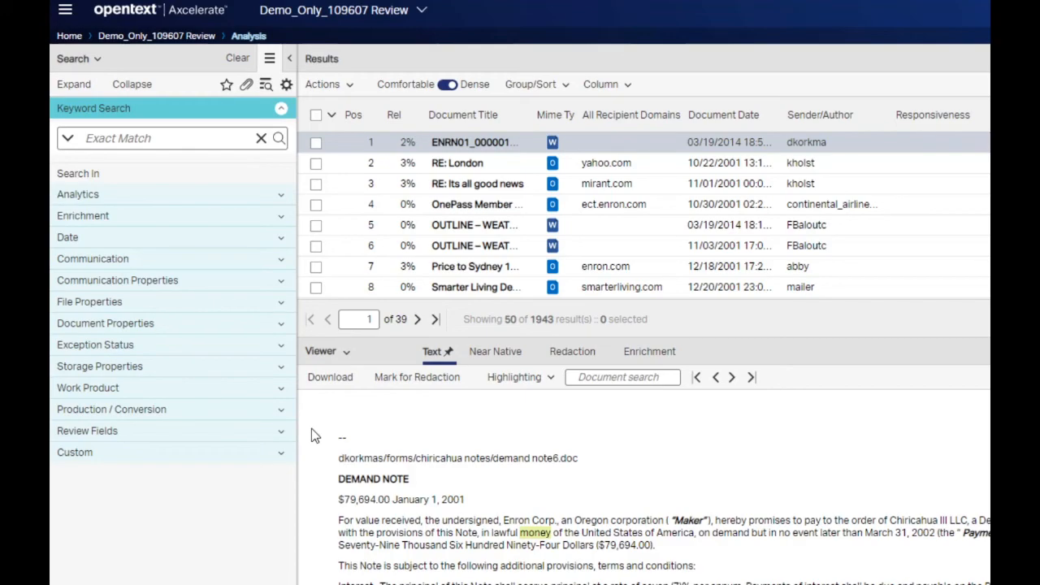
pyautogui.moveTo(202, 345)
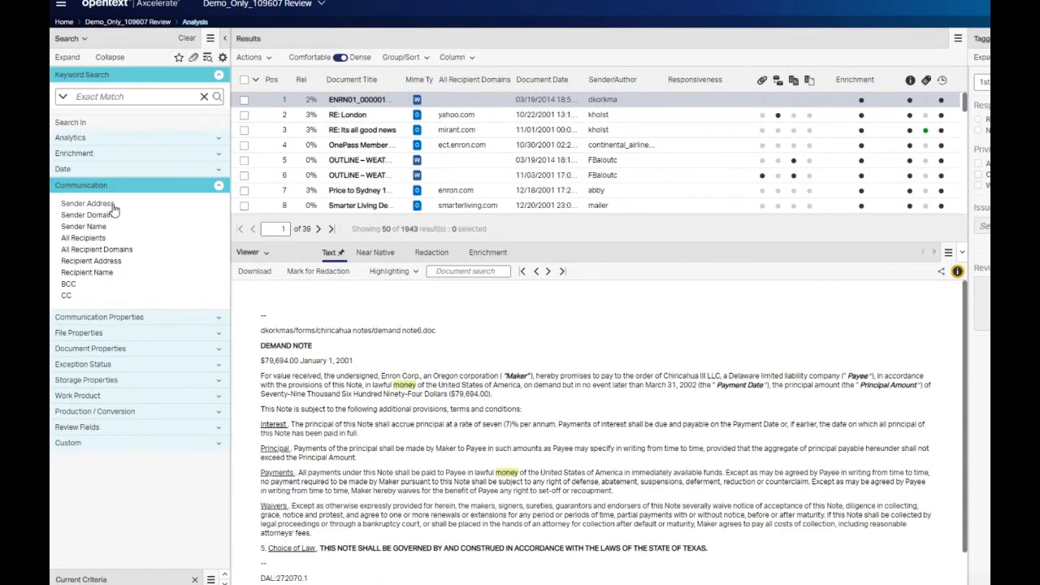
# Expand Sender Address and filter by the top sender, jeff dasovich, down to 101 documents.
pyautogui.click(85, 203)
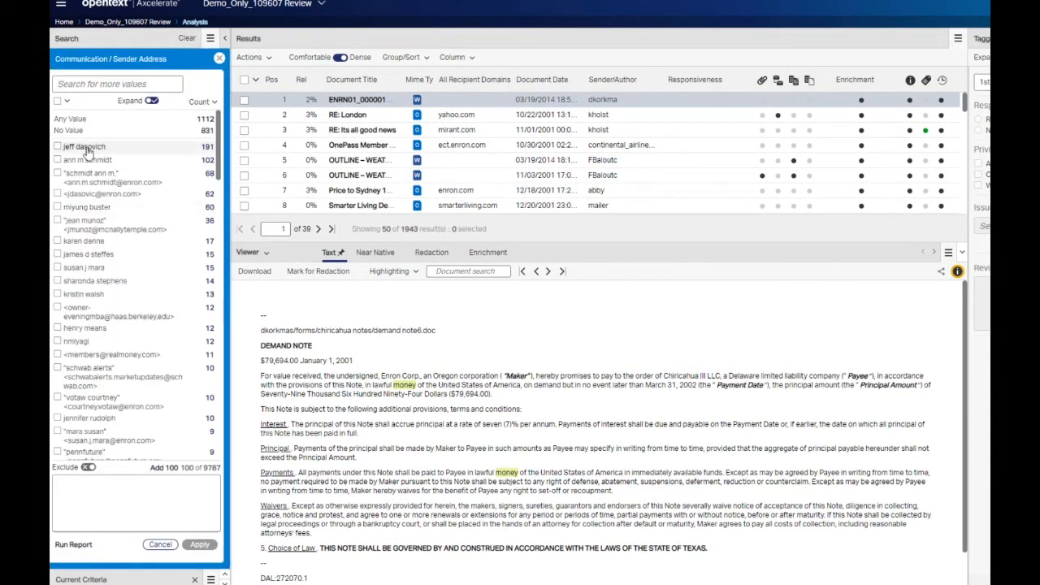
pyautogui.click(59, 146)
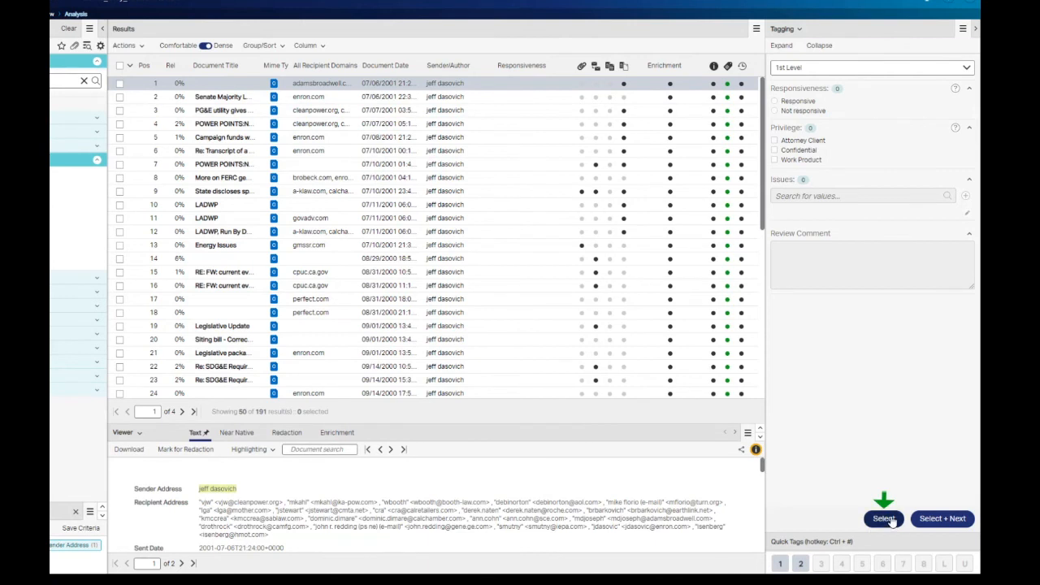
pyautogui.click(884, 519)
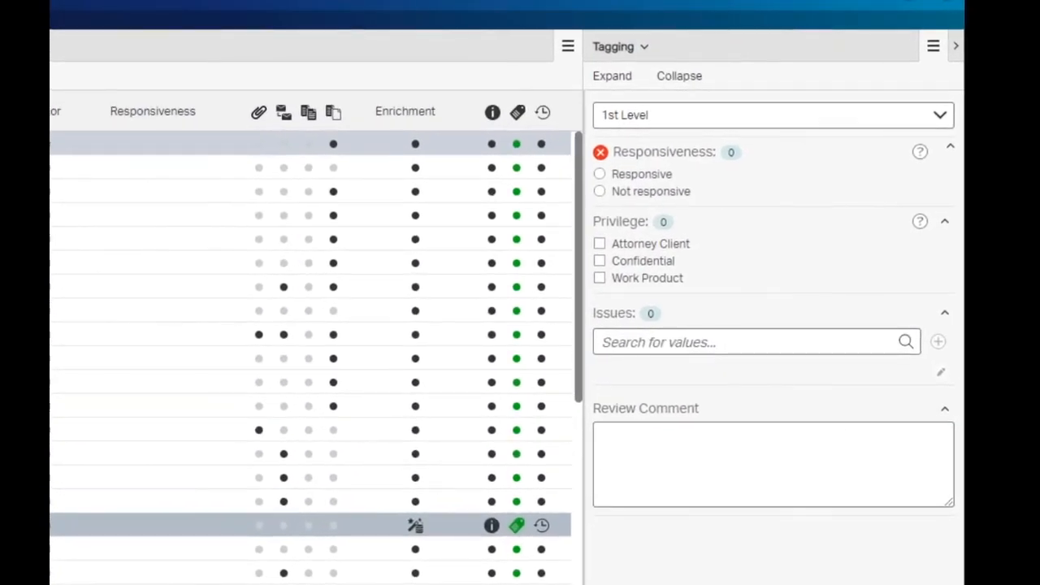
pyautogui.click(772, 113)
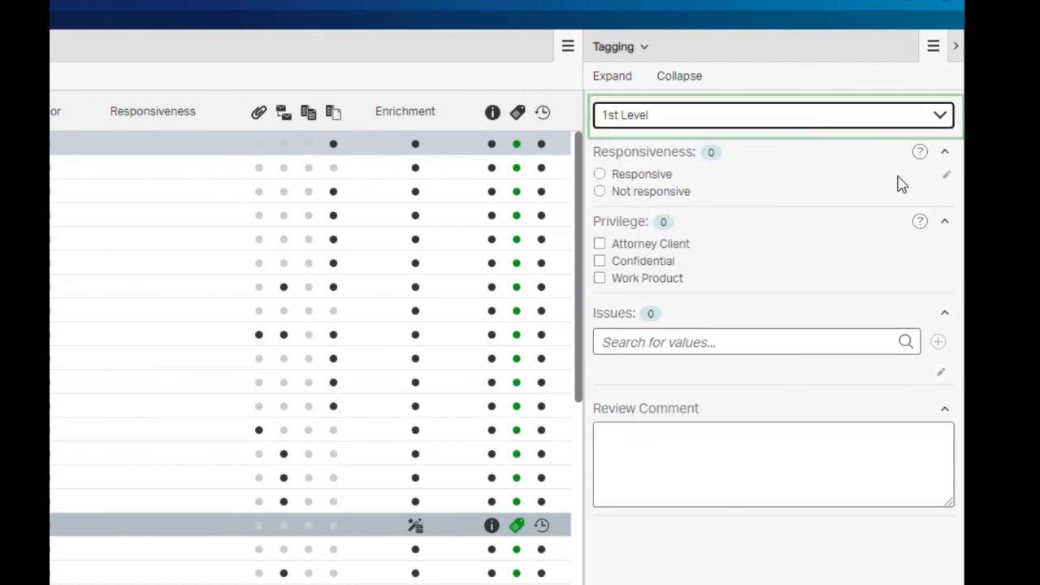
# Switch the tagging panel layout to Analysis Page Tagging.
pyautogui.click(770, 114)
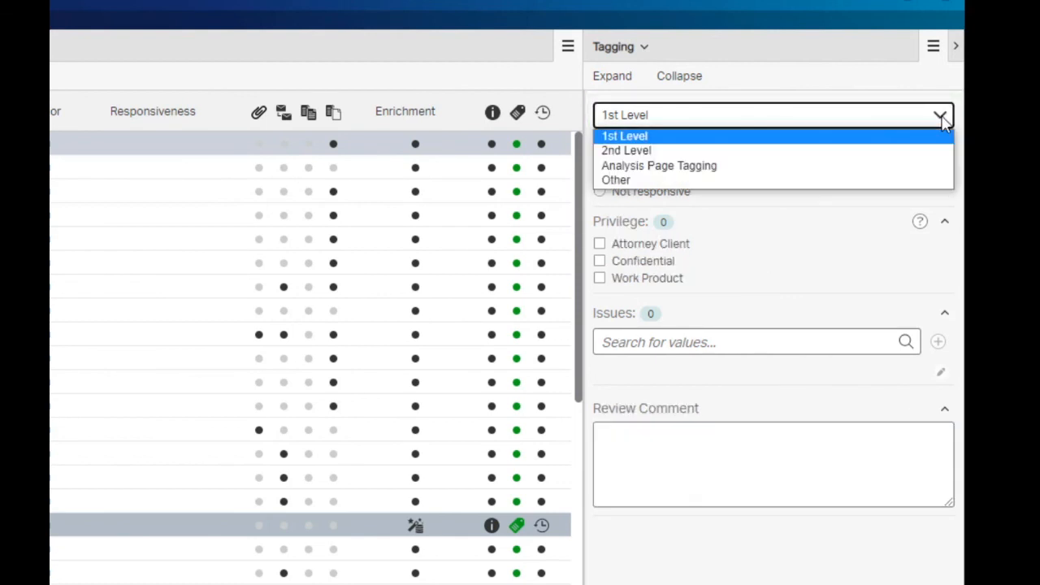
pyautogui.moveTo(933, 148)
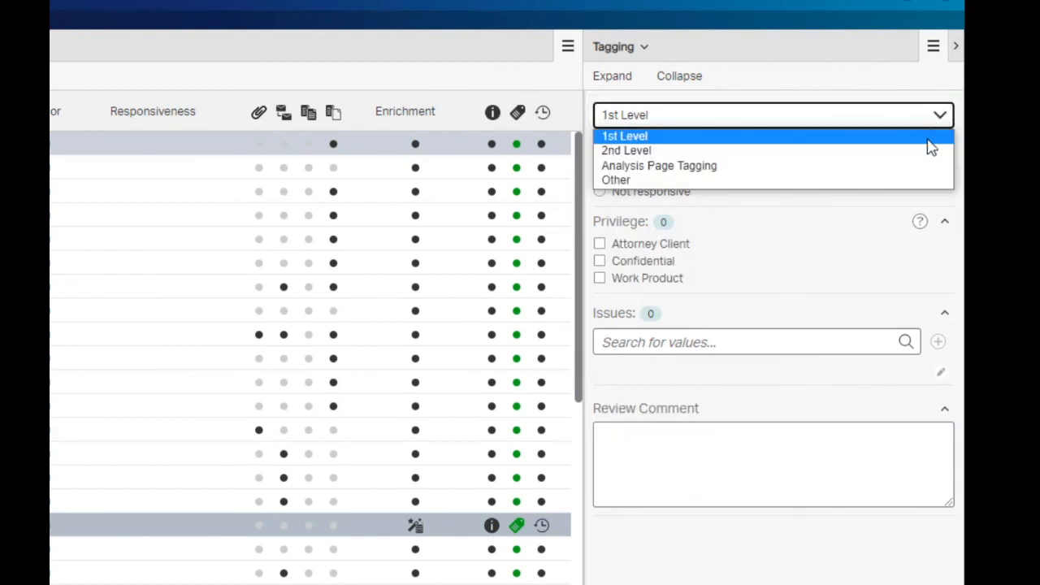
pyautogui.moveTo(926, 165)
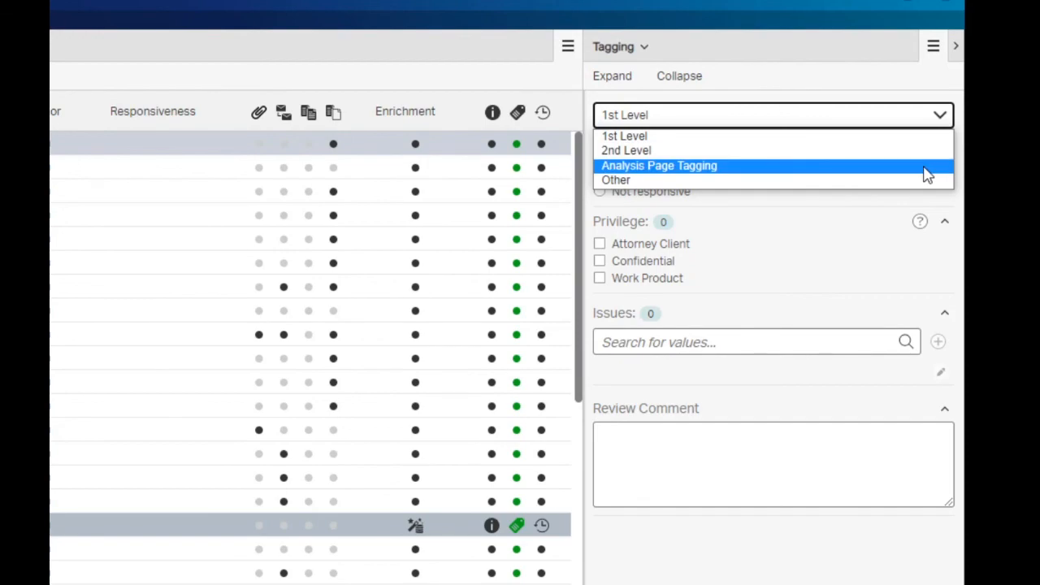
pyautogui.click(660, 165)
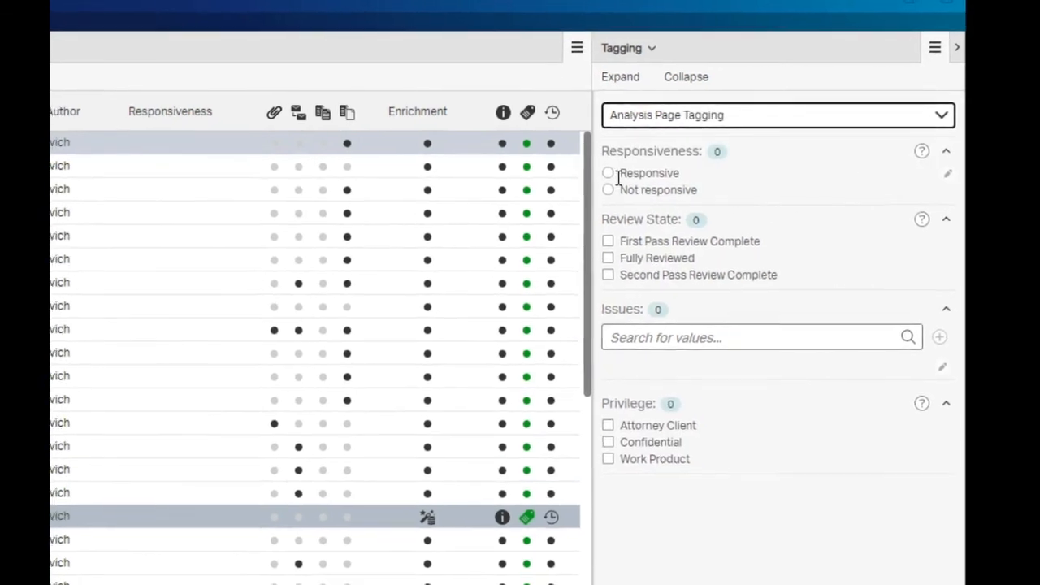